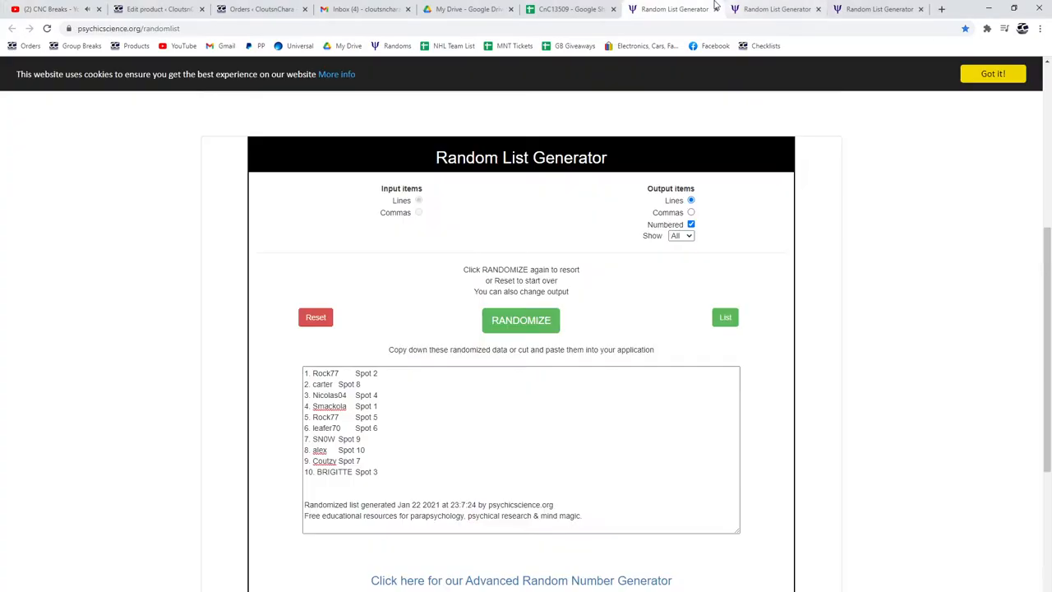
Step: Reshuffle the names-with-spots, base-player and auto lists into fresh random orders for pasting
click(522, 319)
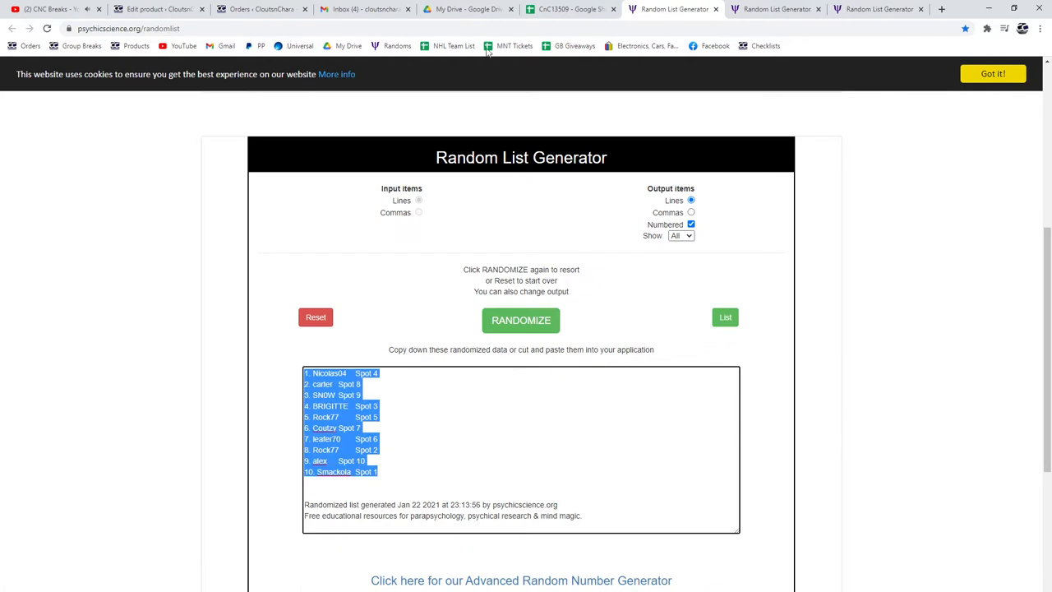
click(569, 10)
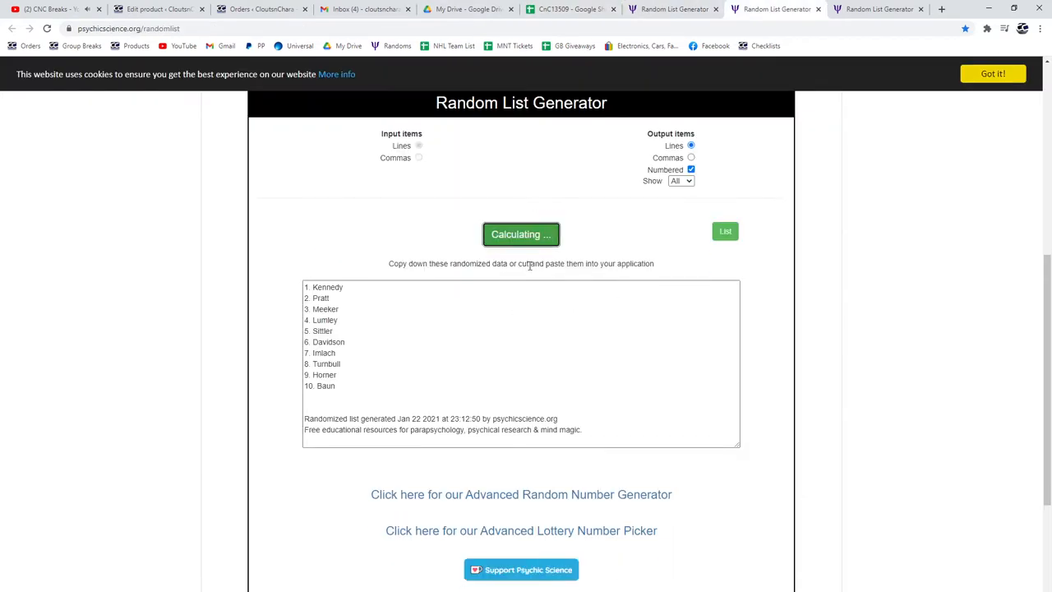
click(522, 234)
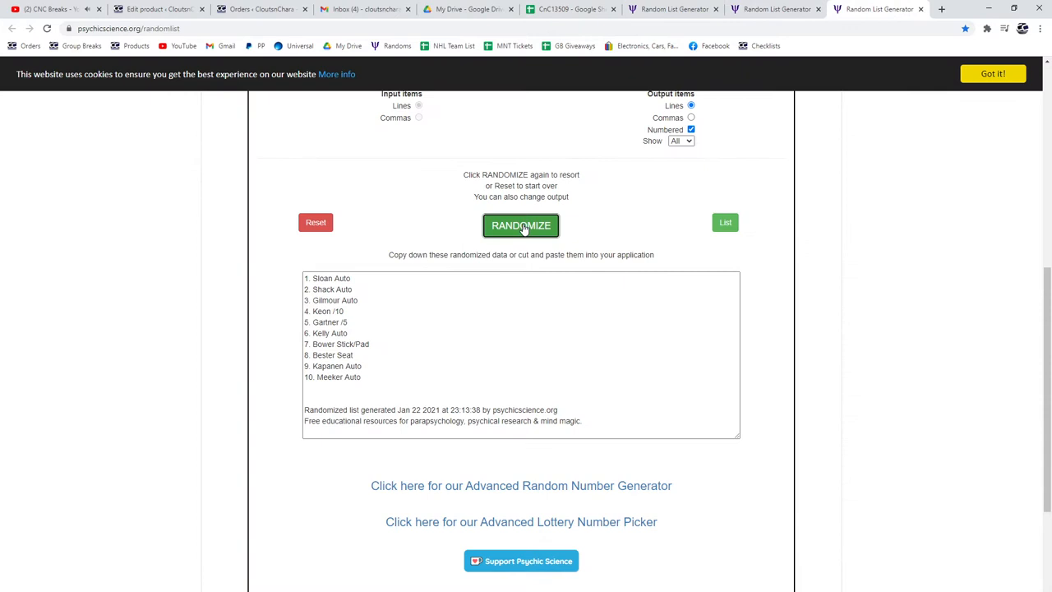
click(521, 225)
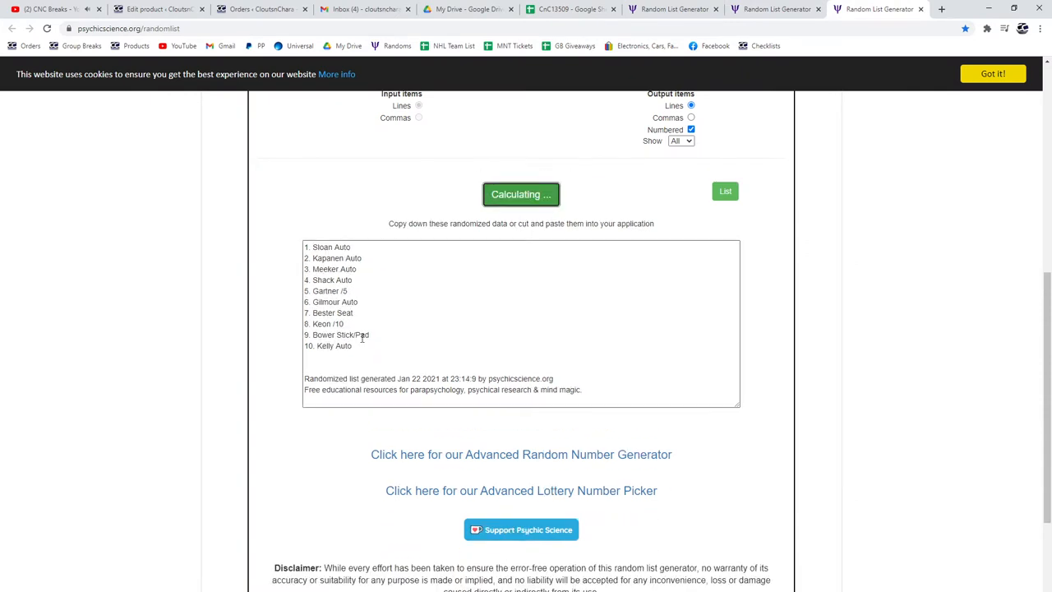
click(521, 194)
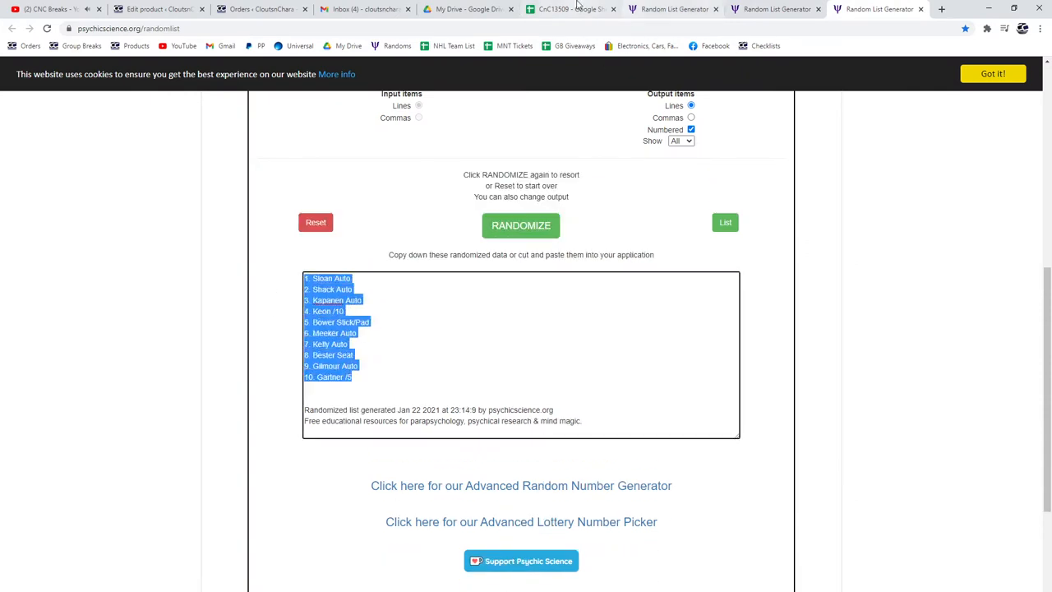
click(567, 10)
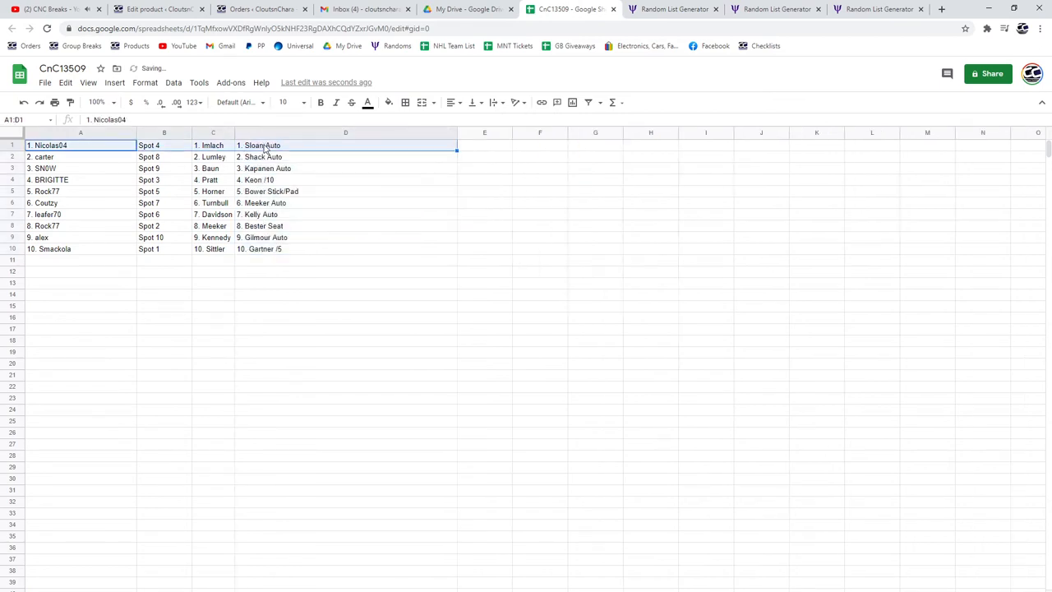
click(79, 157)
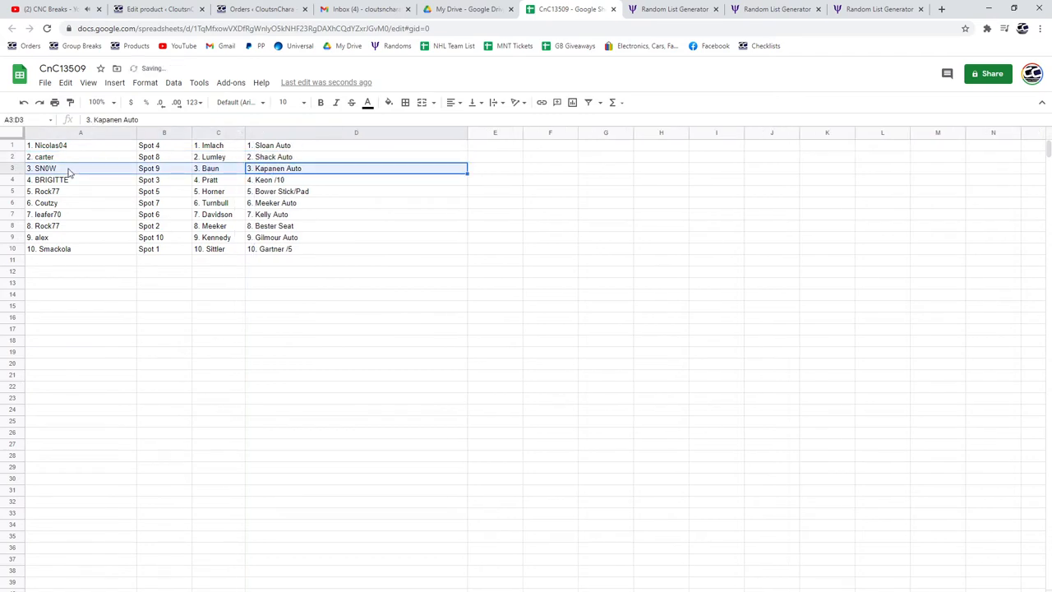
click(79, 179)
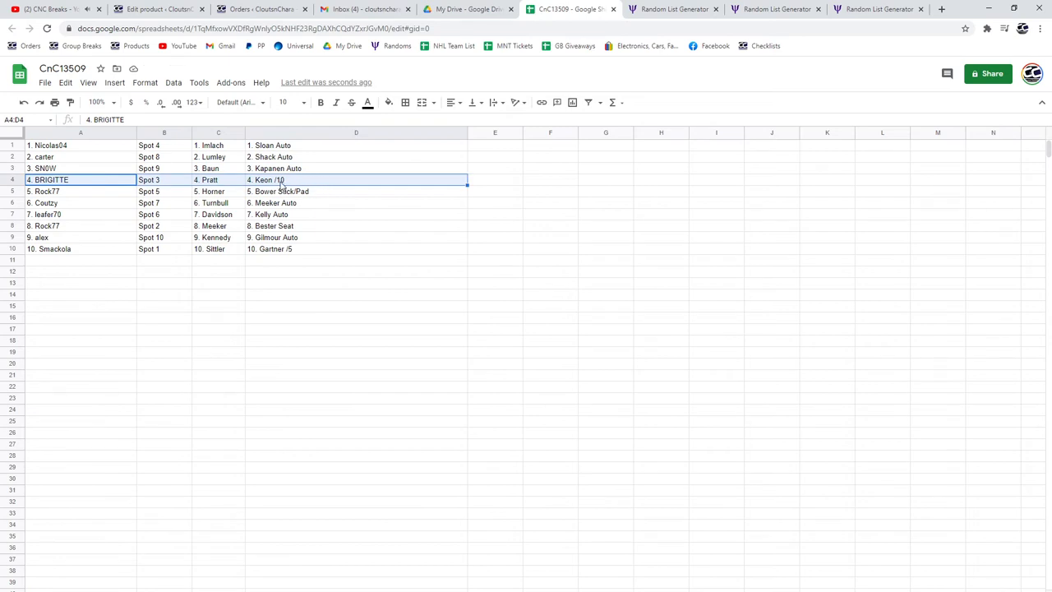
click(81, 191)
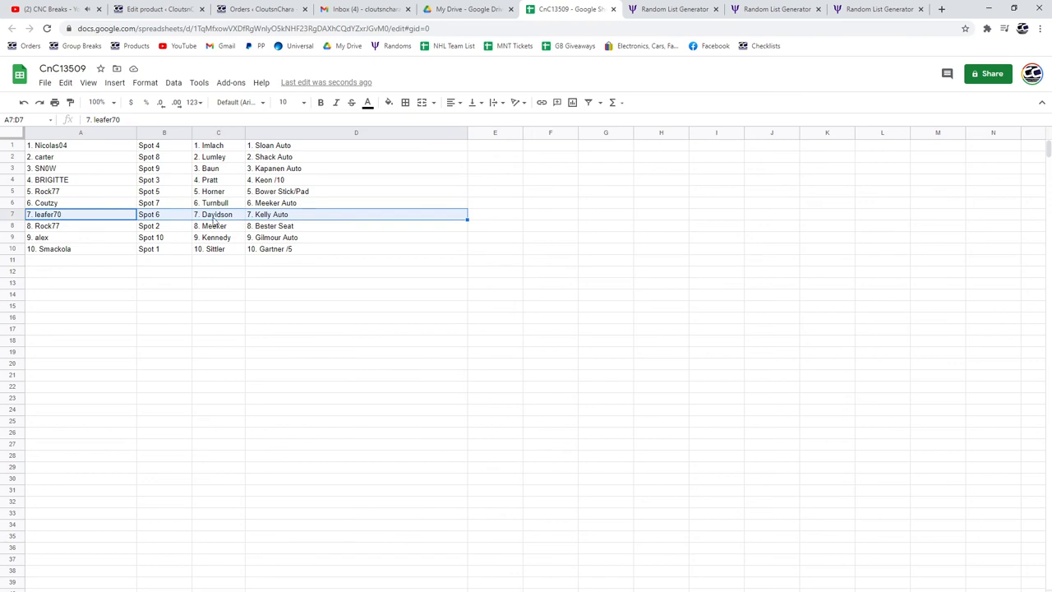
click(79, 225)
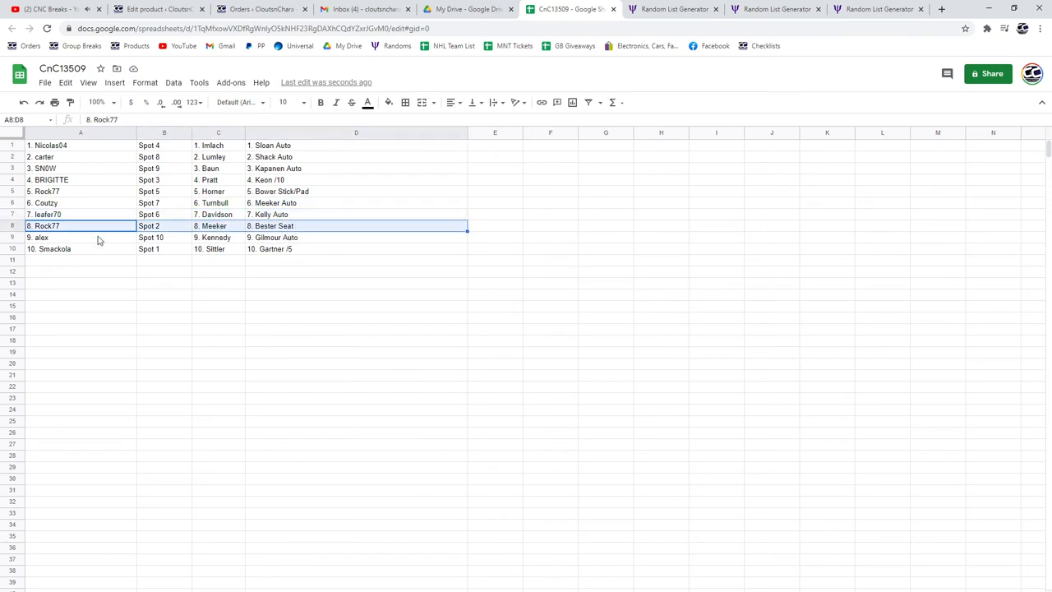
click(79, 237)
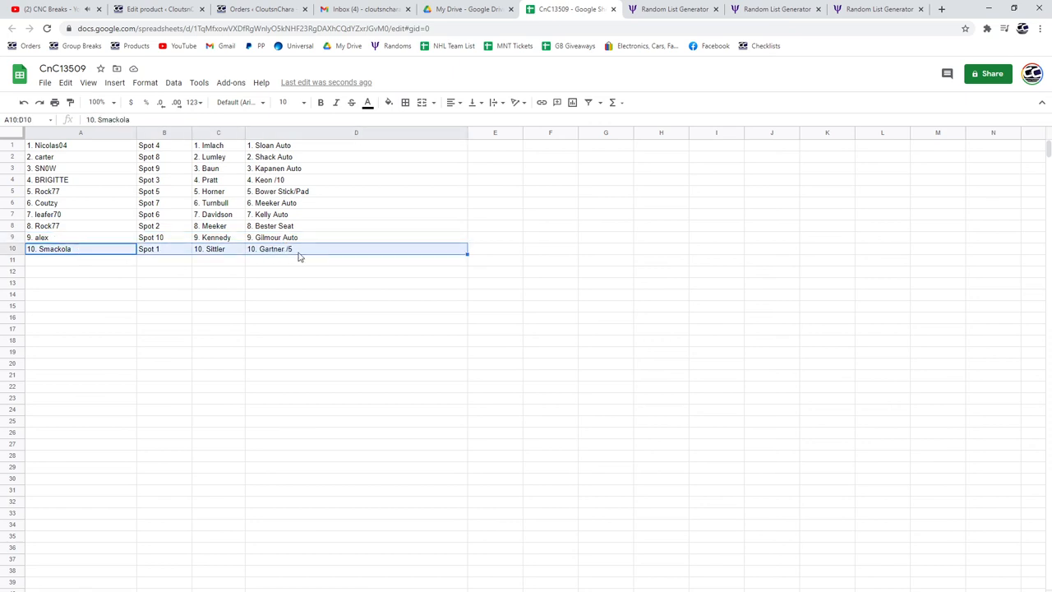
mouse_move(300, 257)
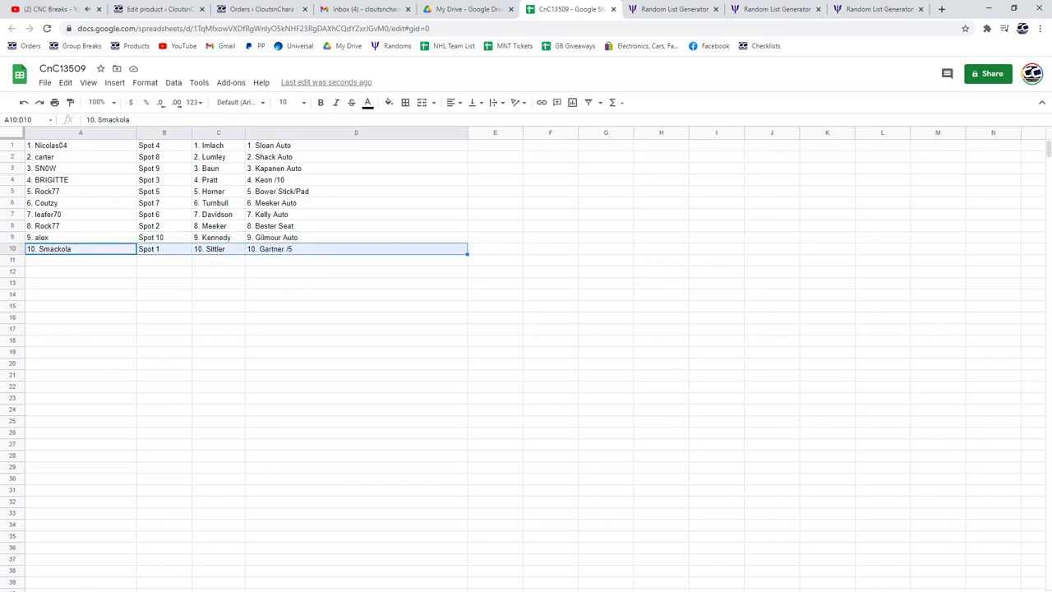